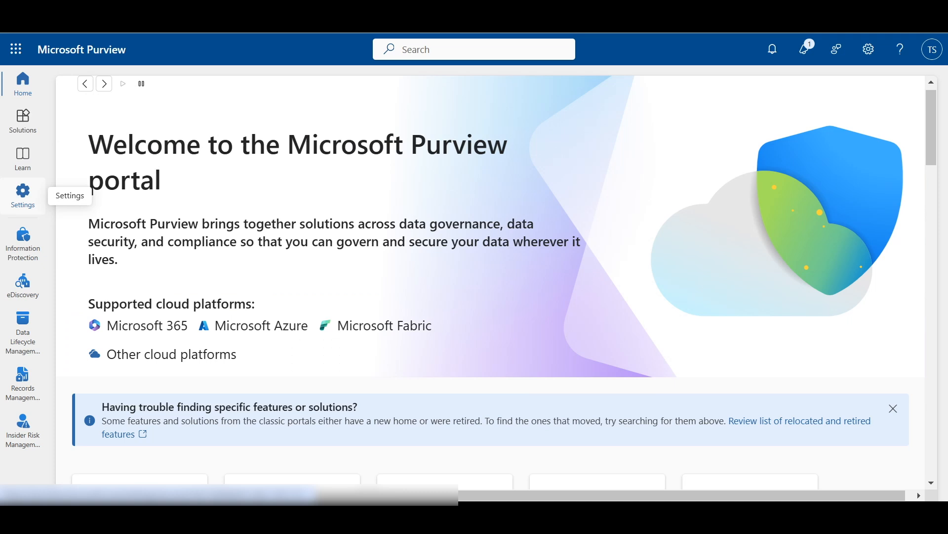
Go to the Optical character recognition (OCR) settings page in Purview.
left_click(23, 194)
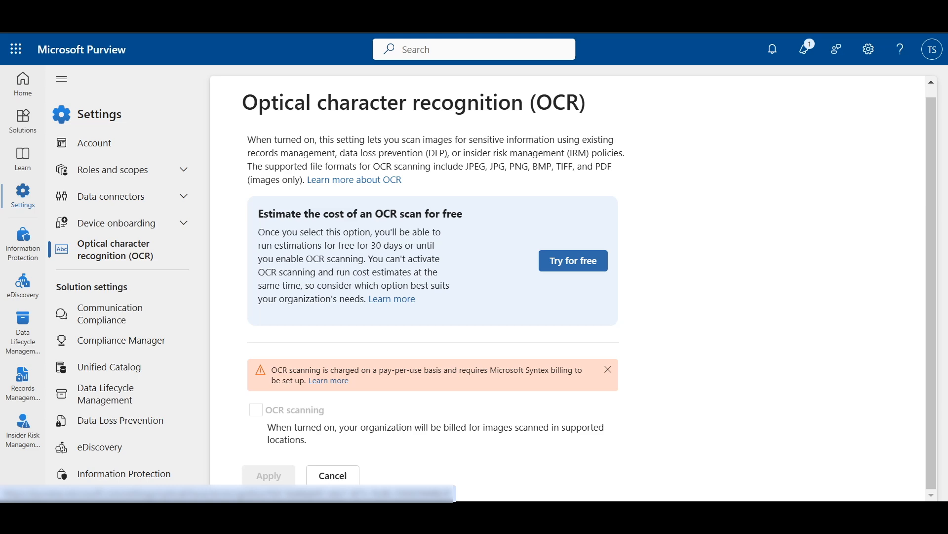
Start a free OCR cost estimation across all five locations and view its dashboard.
left_click(572, 260)
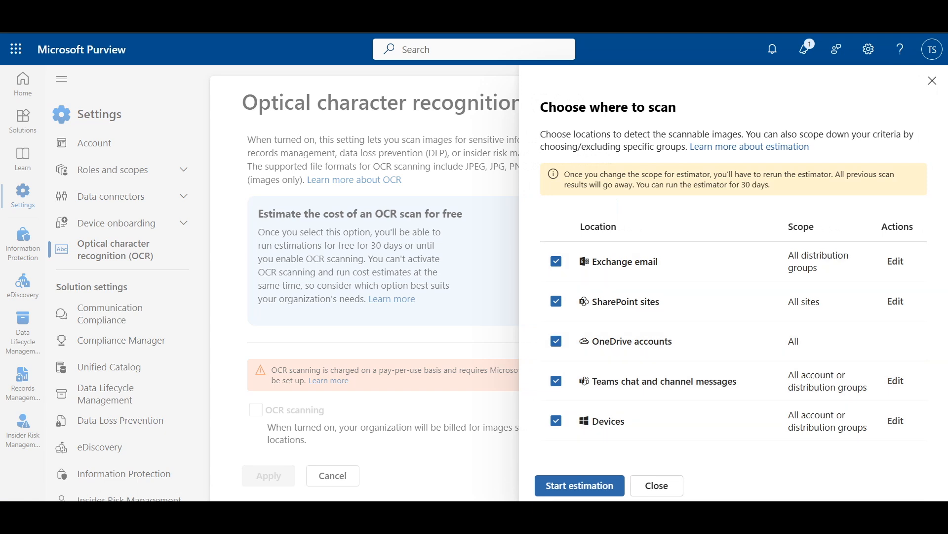
left_click(579, 484)
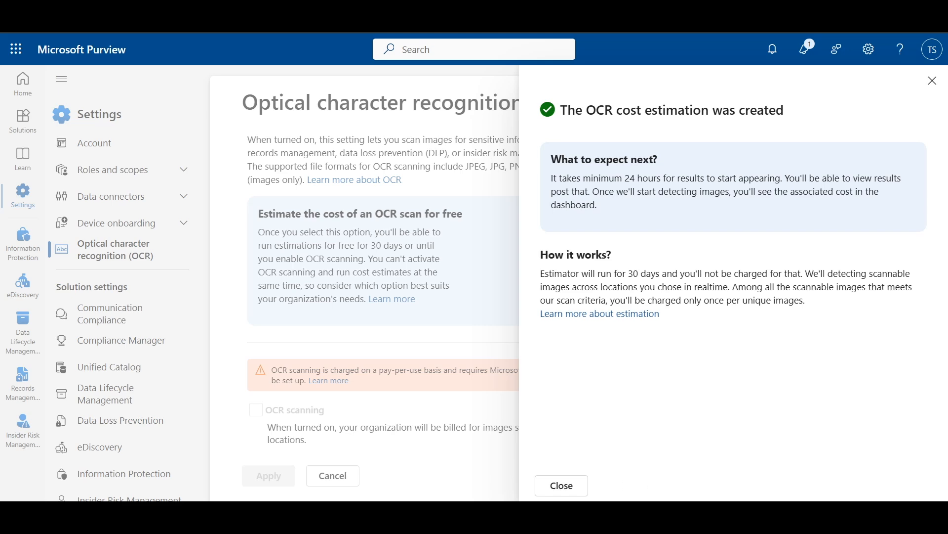
left_click(561, 484)
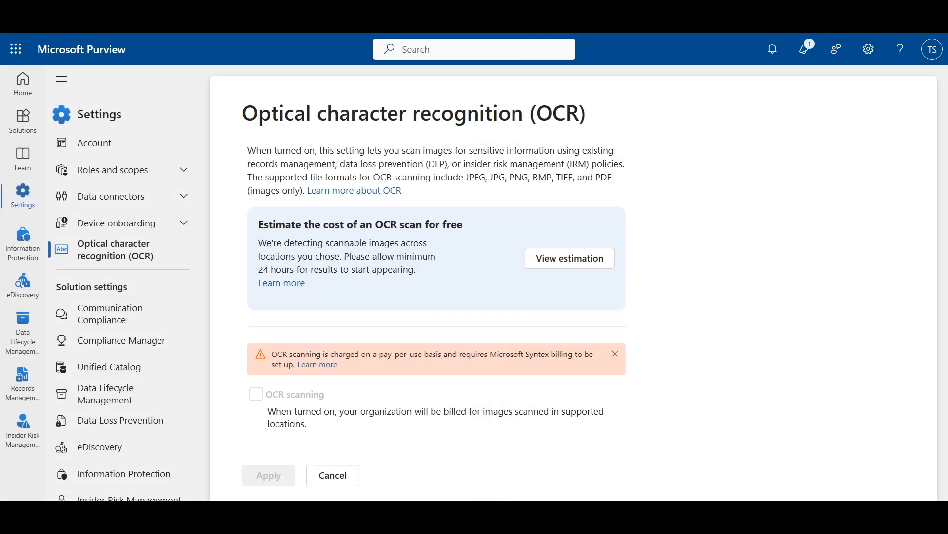
left_click(567, 258)
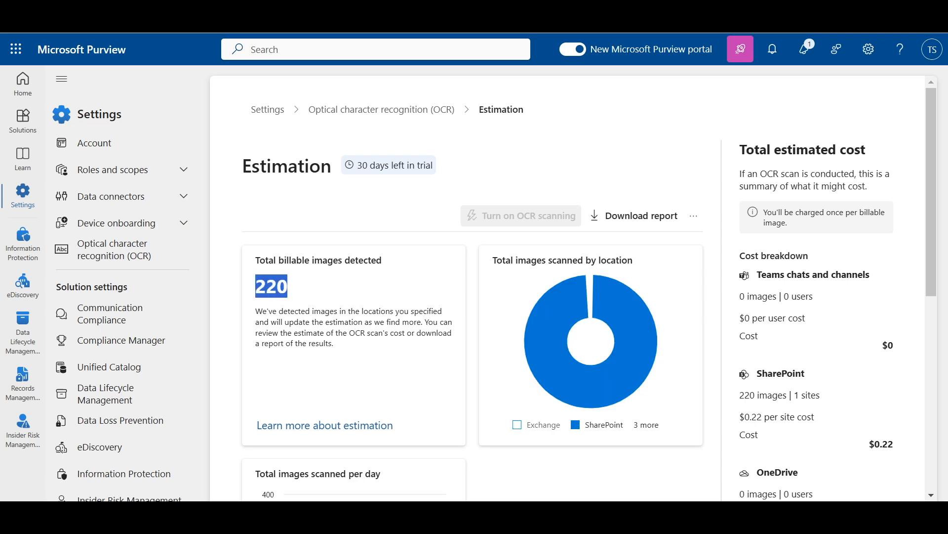
left_click(645, 424)
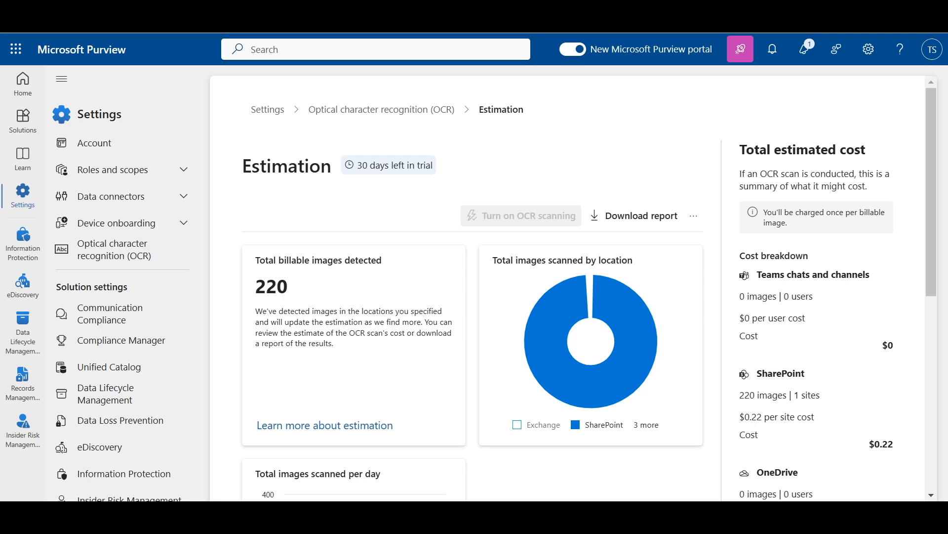
double_click(747, 395)
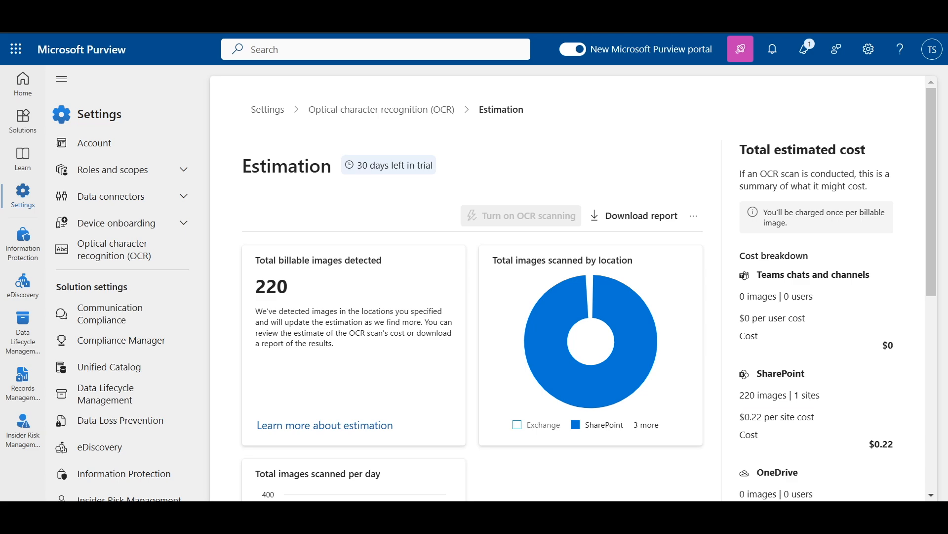
scroll("down", 3)
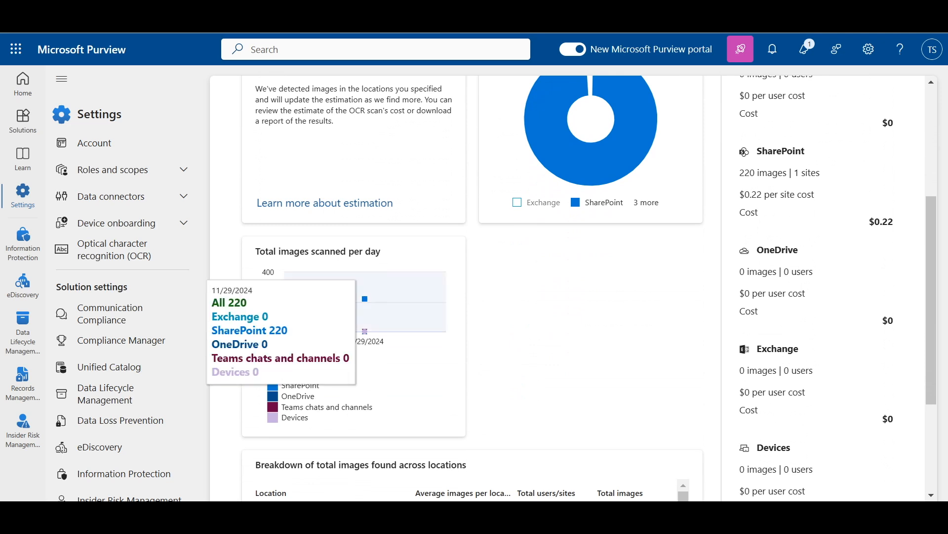
scroll("down", 3)
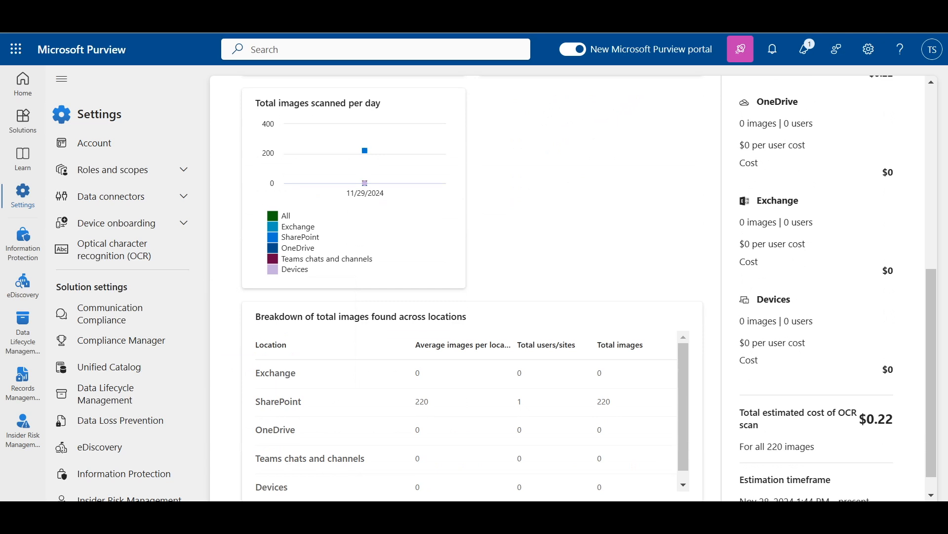
scroll("down", 3)
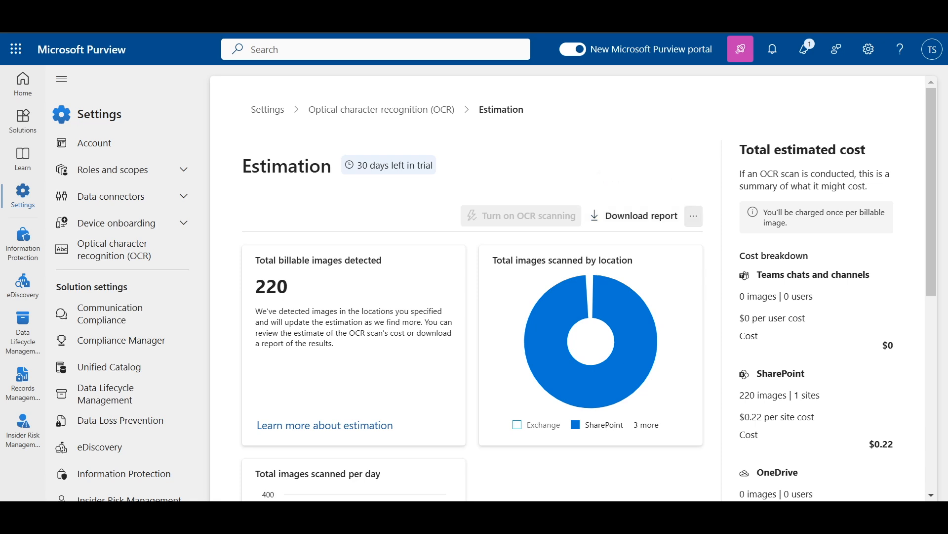
left_click(694, 216)
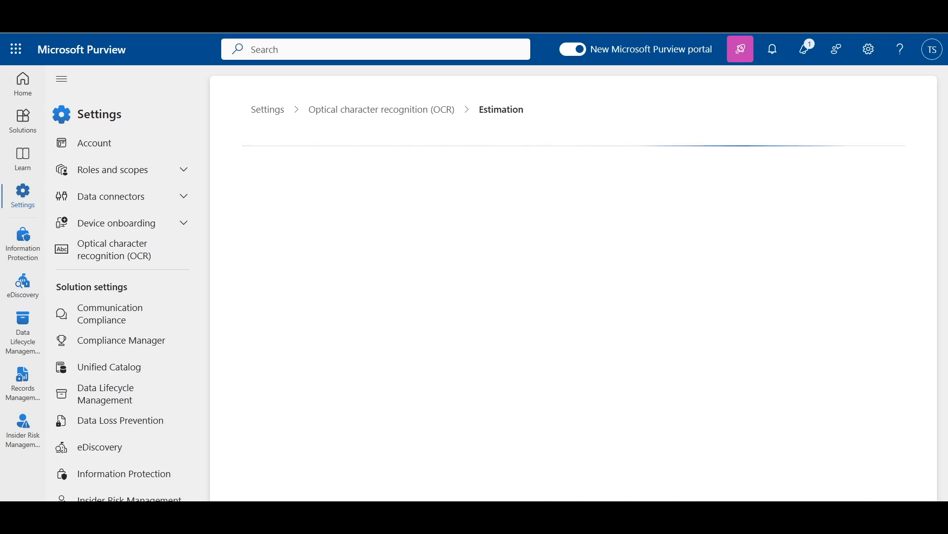
Download the estimation report as OCRCostEstimationReport.csv and open it.
left_click(643, 215)
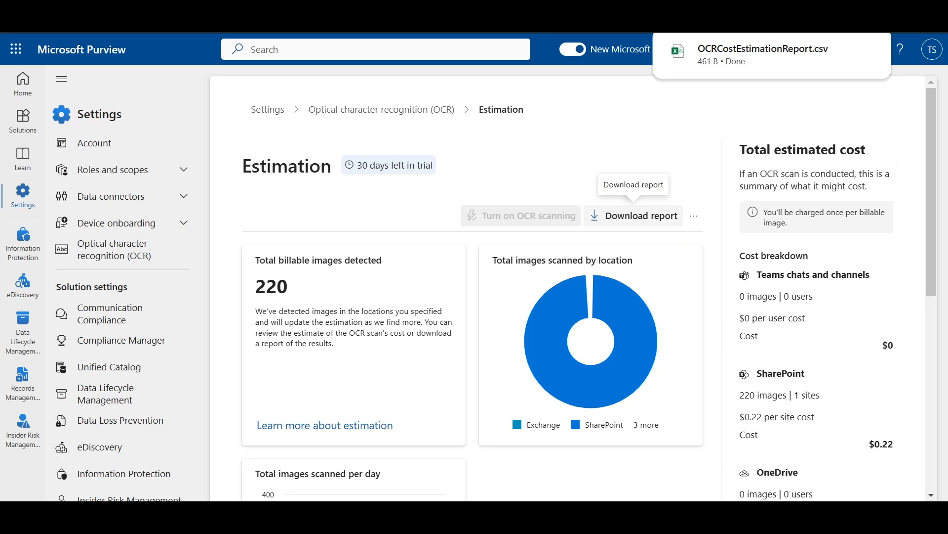
mouse_move(633, 216)
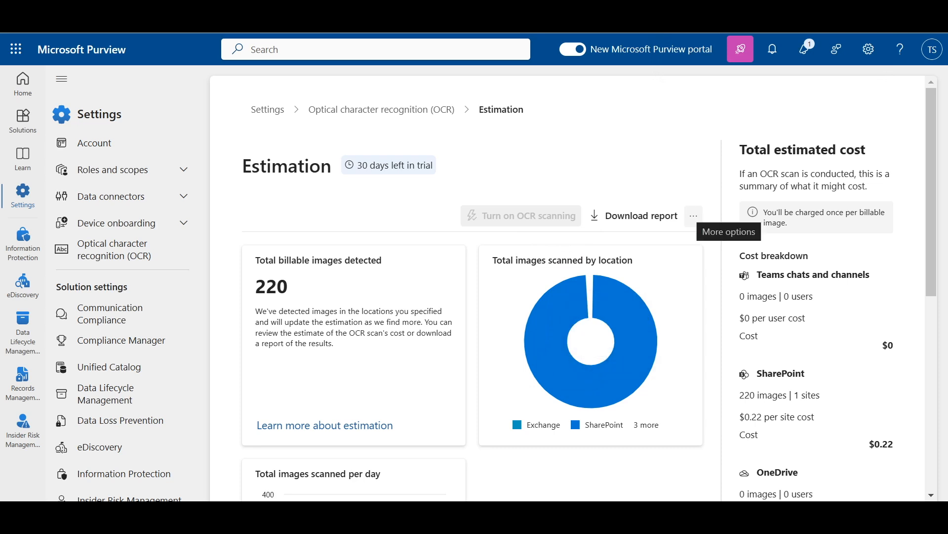
left_click(693, 216)
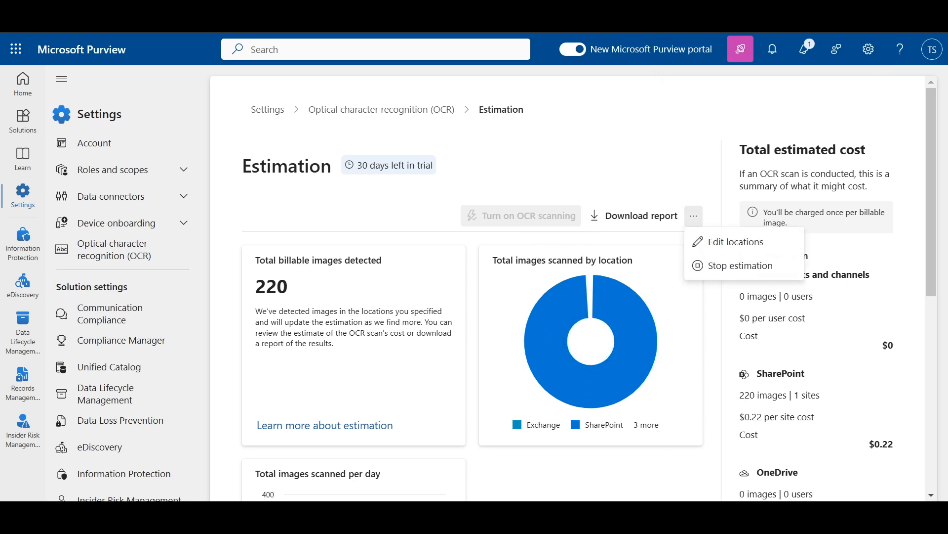
left_click(642, 215)
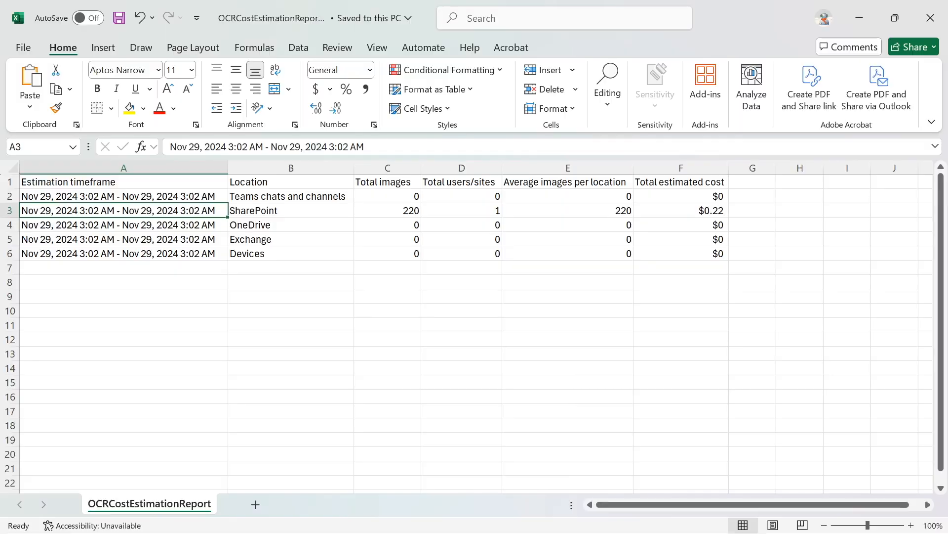
Review the report's SharePoint row with 220 images and $0.22 total cost.
left_click(123, 182)
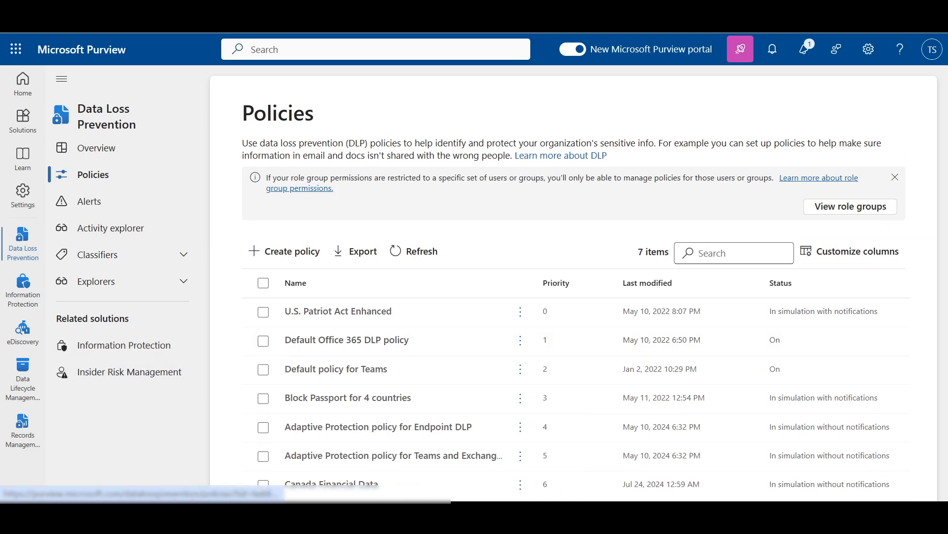
Bring the Administrator Windows PowerShell window to the front.
left_click(90, 201)
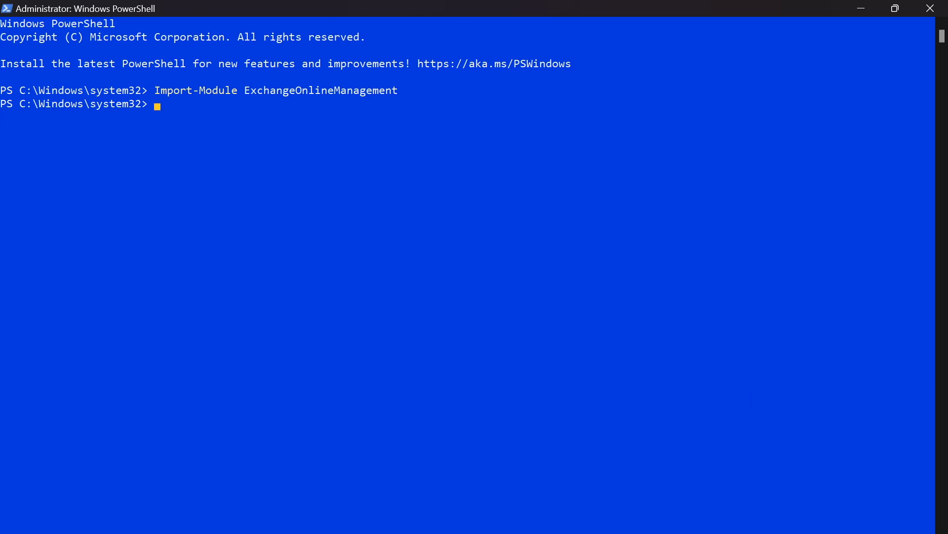
Connect with Connect-IPPSSession, sign in, and list commands matching "*Ocr*".
left_click(157, 104)
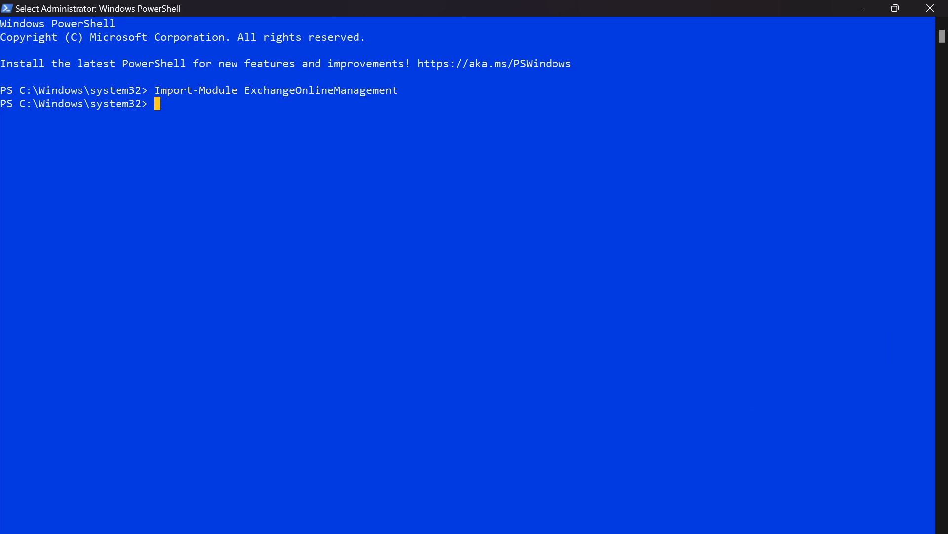
type("Connect-IPPSSession")
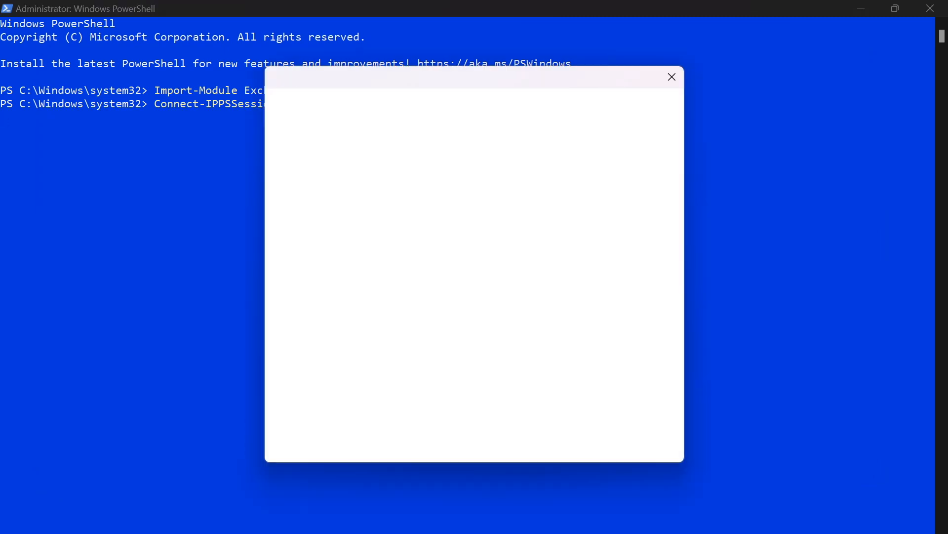
left_click(672, 77)
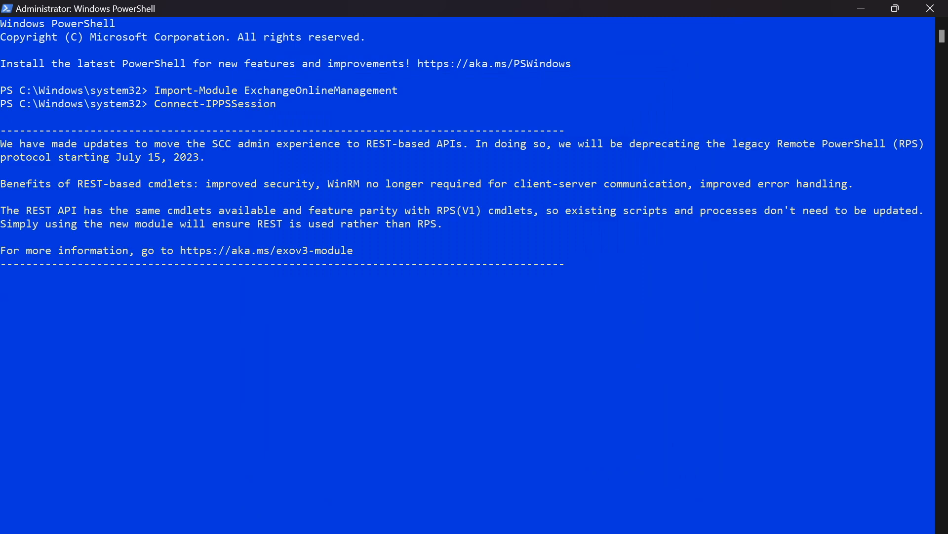
type("Get-Command | Where-Object {$_.Name -like \"*Ocr*\"}")
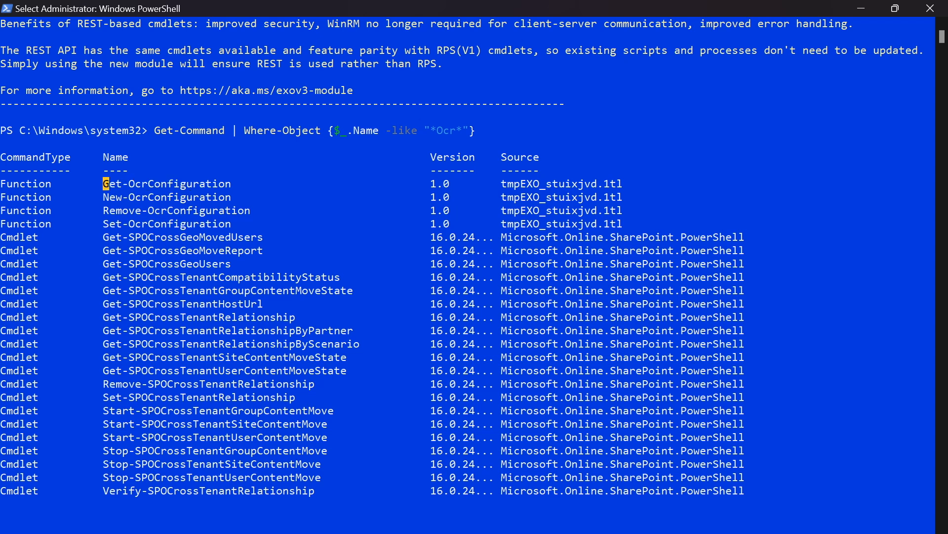
Run Get-OcrConfiguration, then return to the Purview OCR settings page.
double_click(163, 183)
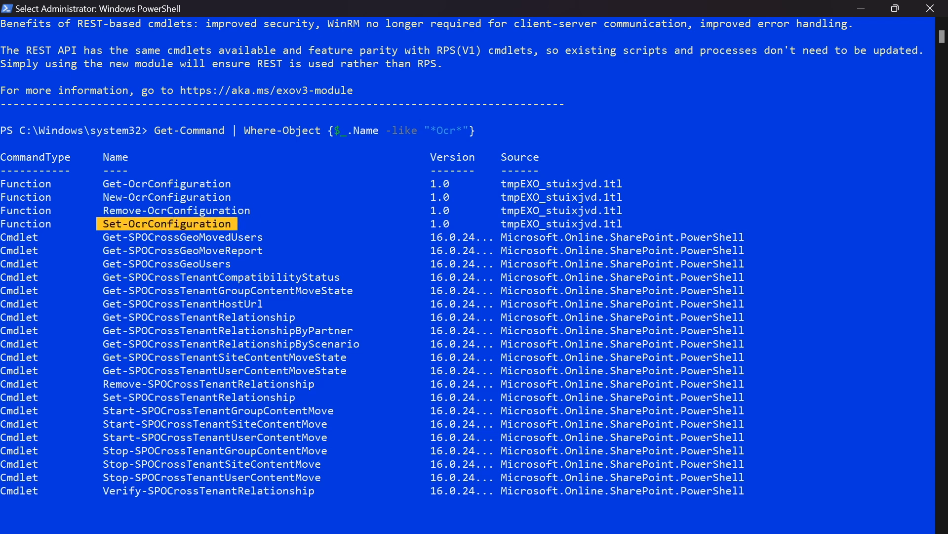
type("Get-OcrConfiguration")
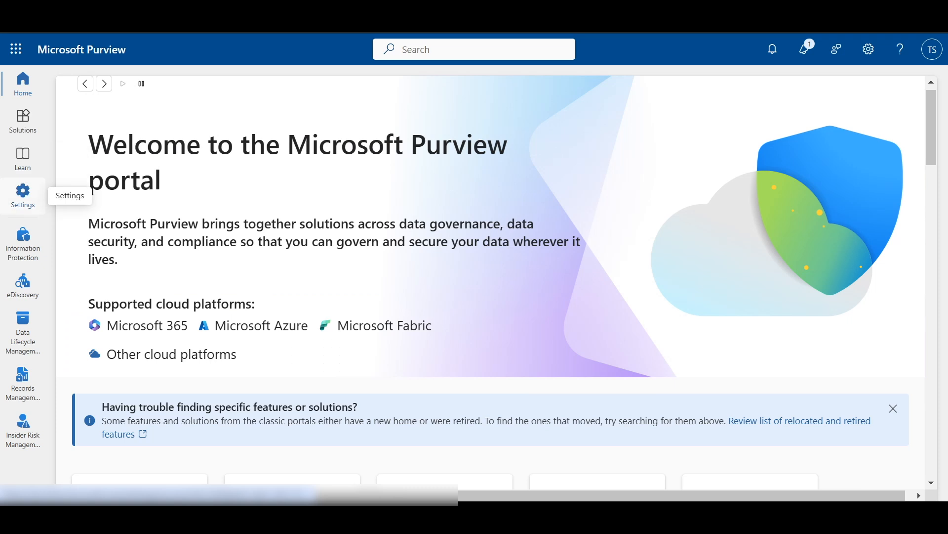
left_click(23, 194)
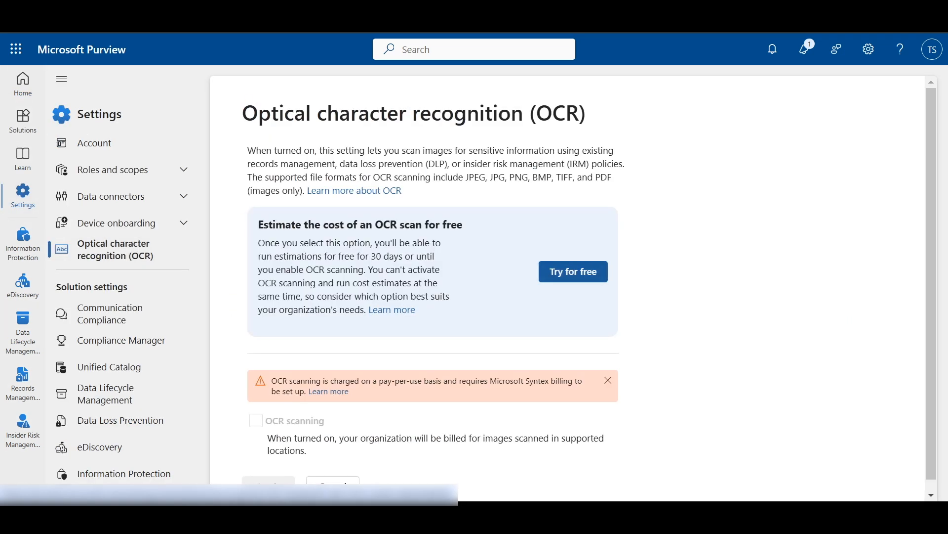